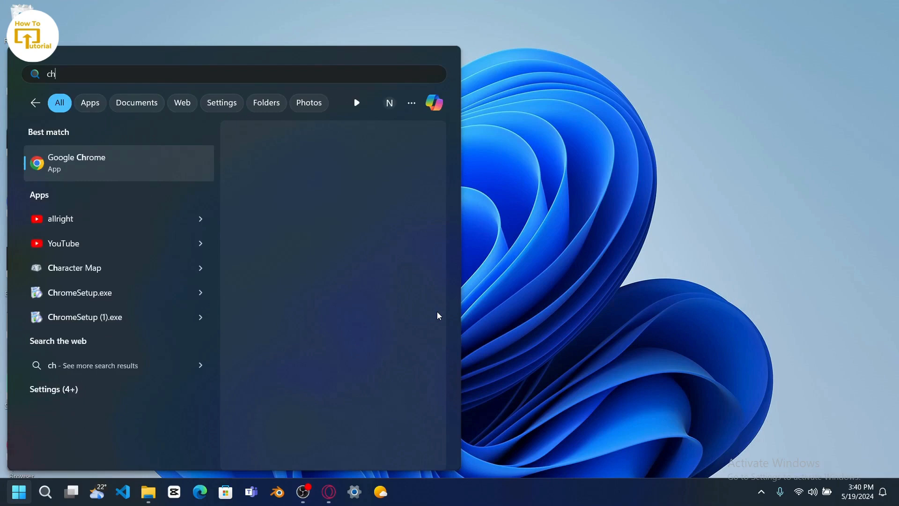
Step: Launch Google Chrome with the existing profile and focus the address bar
{"action": "left_click", "coordinate": [76, 162]}
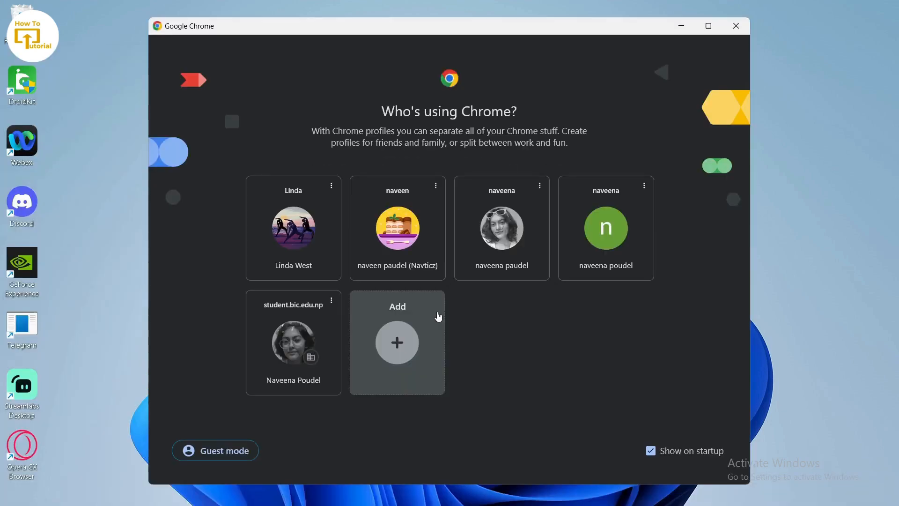
{"action": "left_click", "coordinate": [396, 227]}
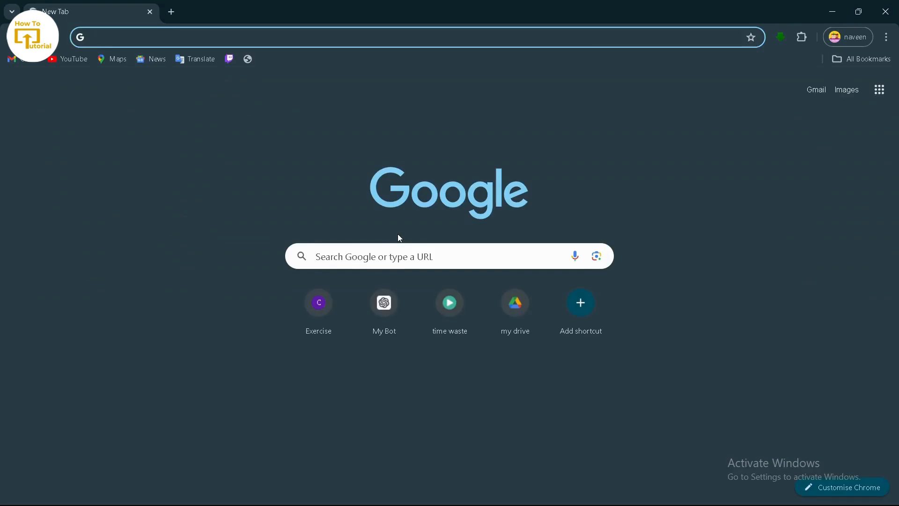
{"action": "left_click", "coordinate": [230, 36]}
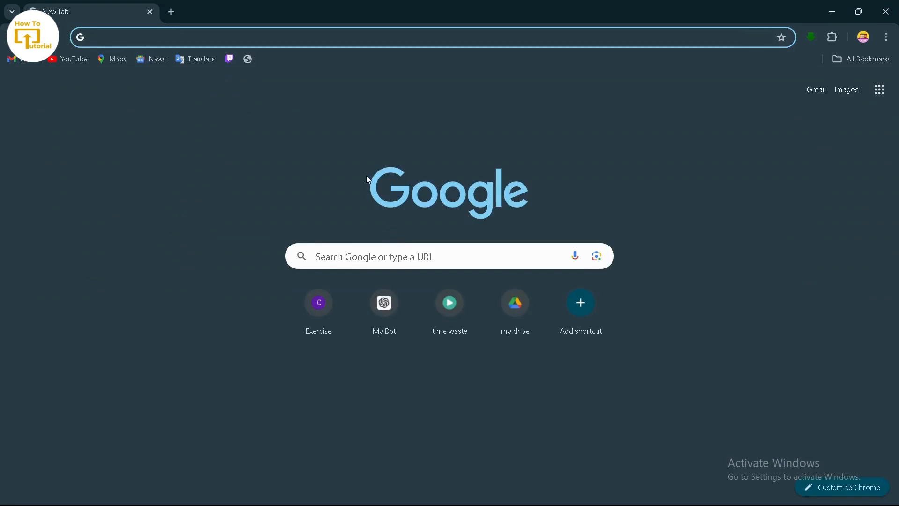
Step: Go to ea.com and start creating a new EA account from the profile menu
{"action": "type", "text": "EA.co"}
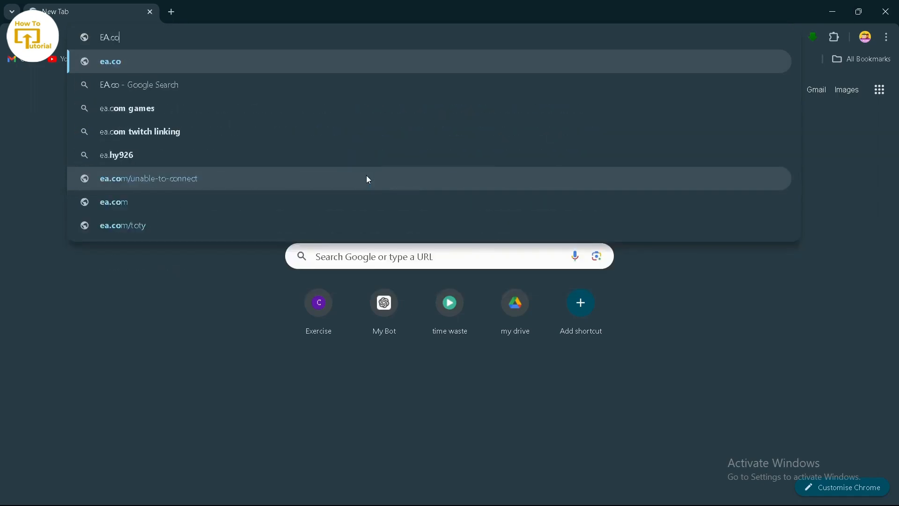
{"action": "left_click", "coordinate": [111, 62]}
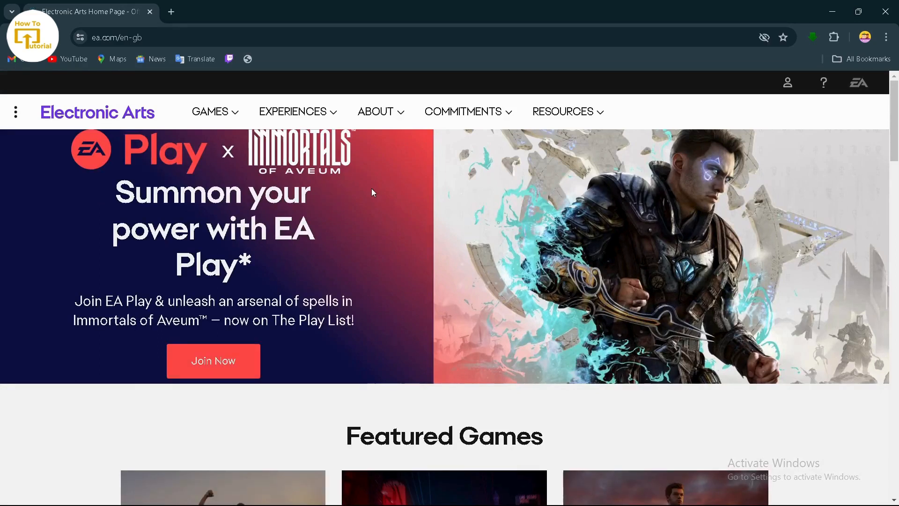
{"action": "mouse_move", "coordinate": [788, 83]}
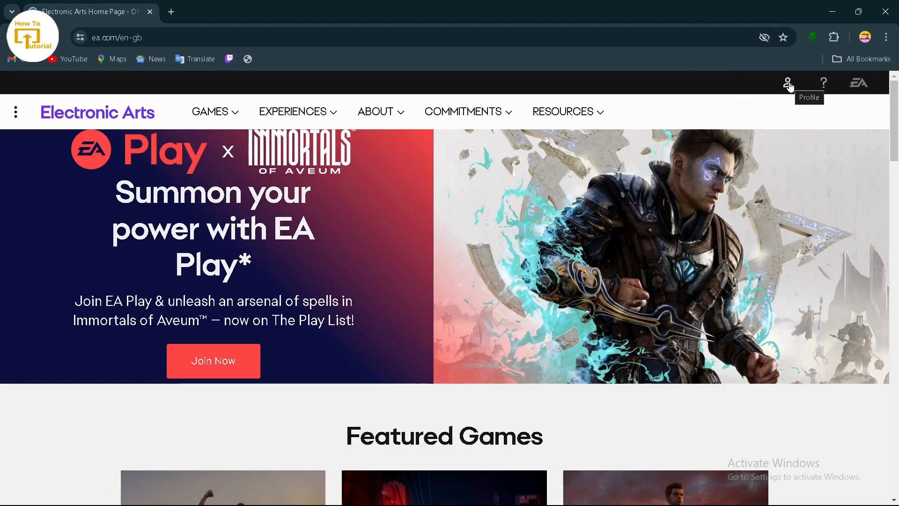
{"action": "left_click", "coordinate": [788, 82]}
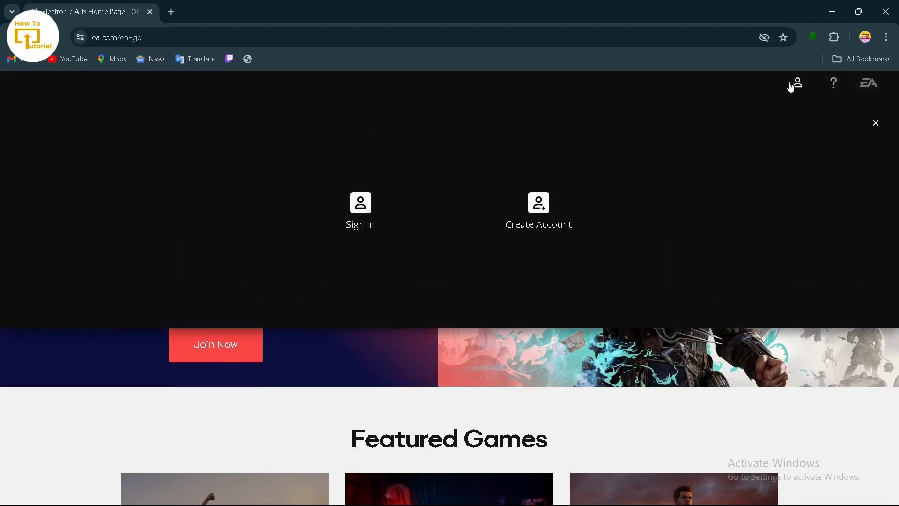
{"action": "mouse_move", "coordinate": [527, 216]}
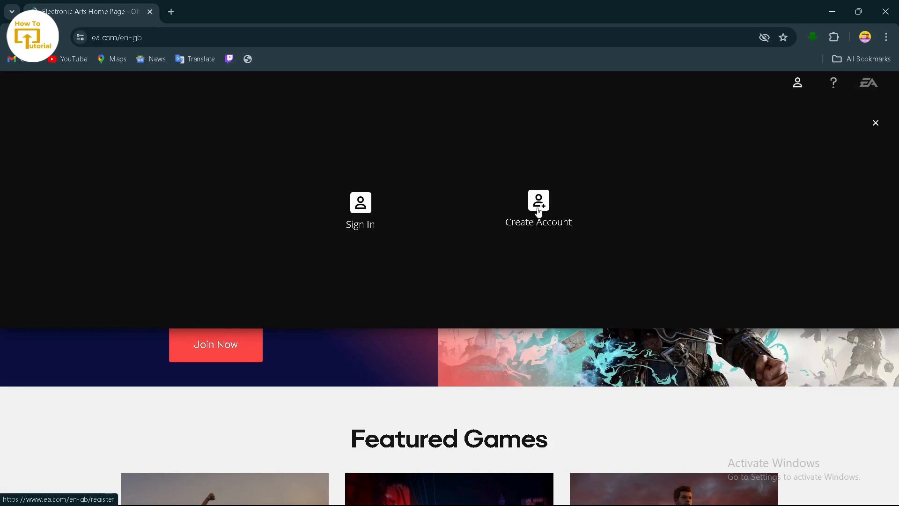
{"action": "left_click", "coordinate": [538, 208]}
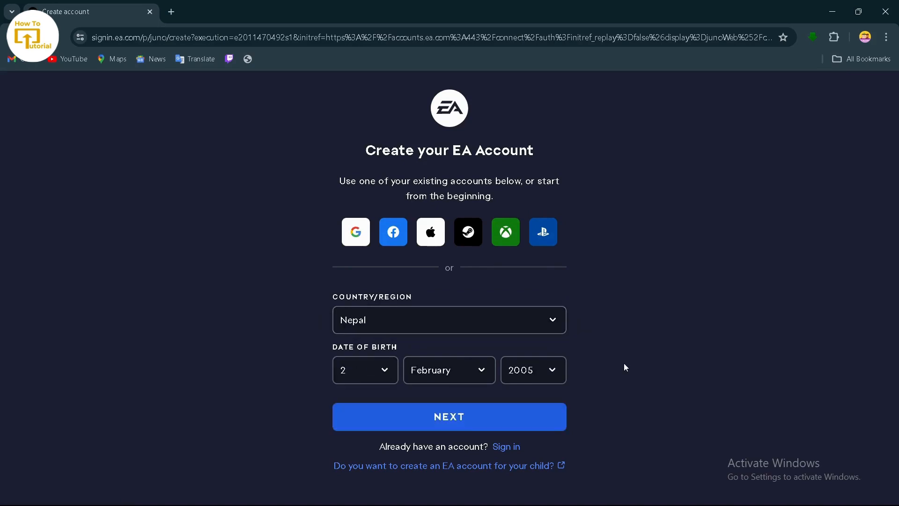
{"action": "mouse_move", "coordinate": [404, 319]}
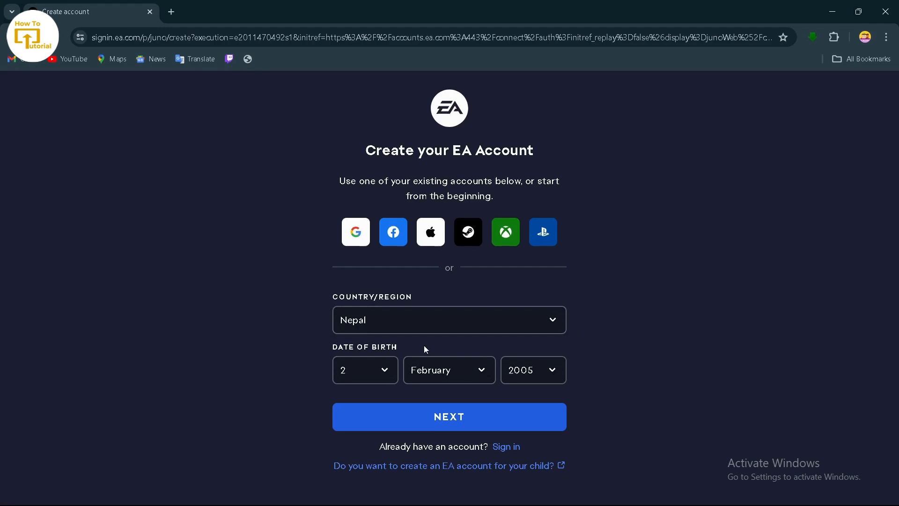
{"action": "left_click", "coordinate": [449, 415]}
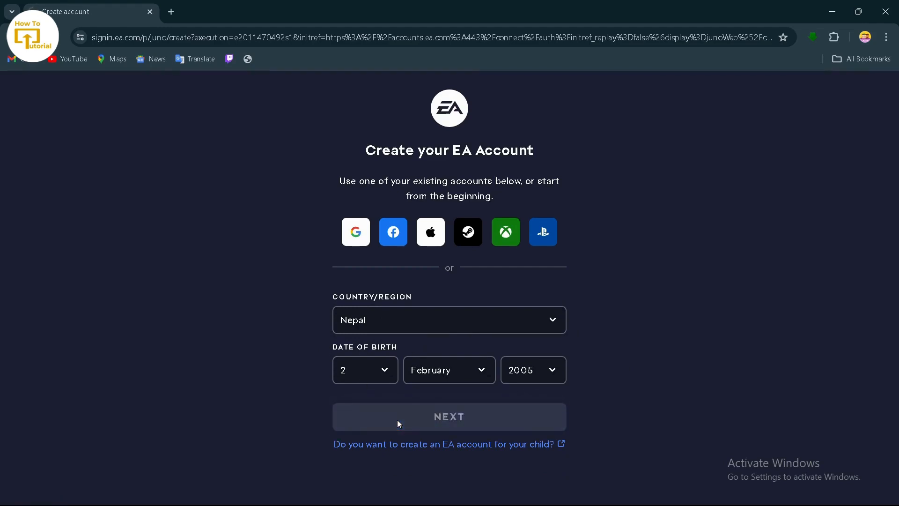
{"action": "left_click", "coordinate": [449, 416]}
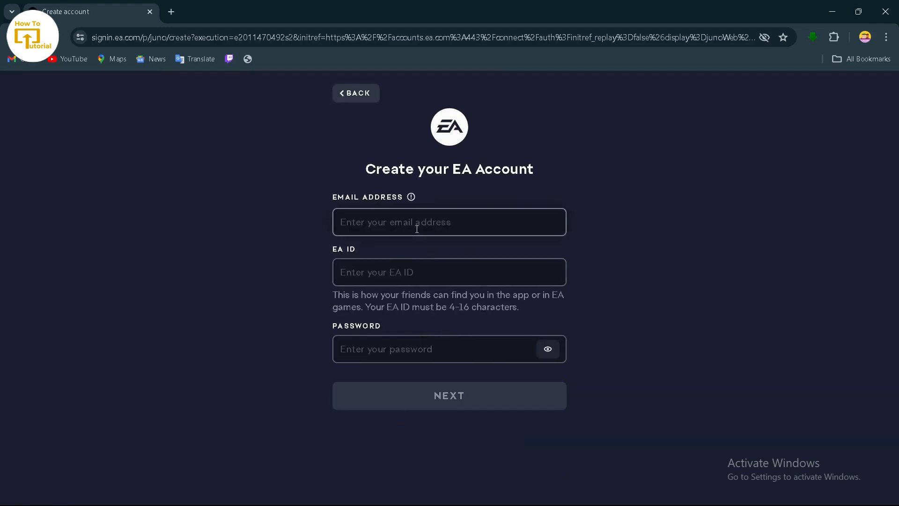
Step: Enter the email address, EA ID and a valid password and continue
{"action": "left_click", "coordinate": [449, 272]}
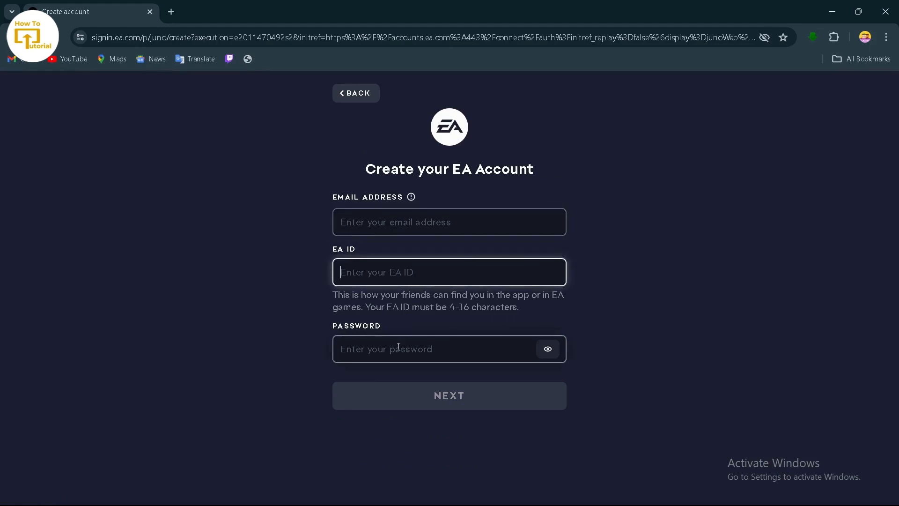
{"action": "left_click", "coordinate": [435, 348]}
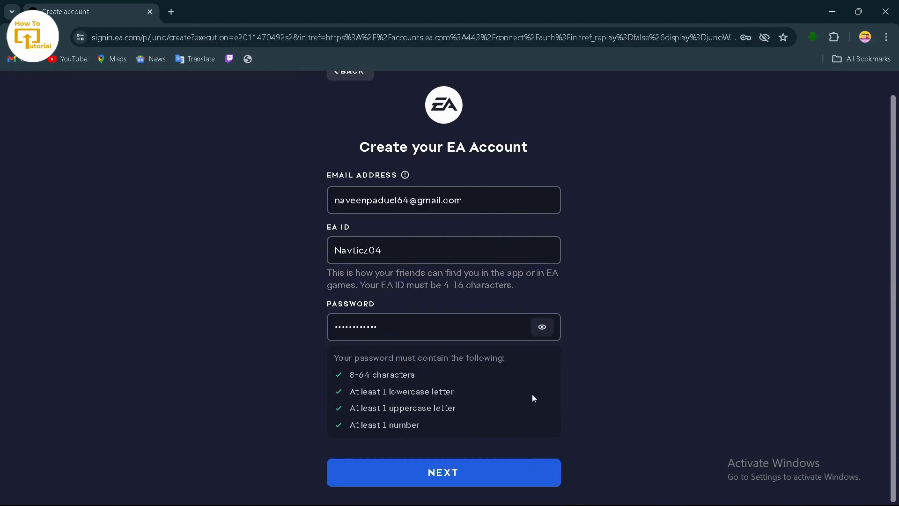
{"action": "left_click", "coordinate": [443, 472]}
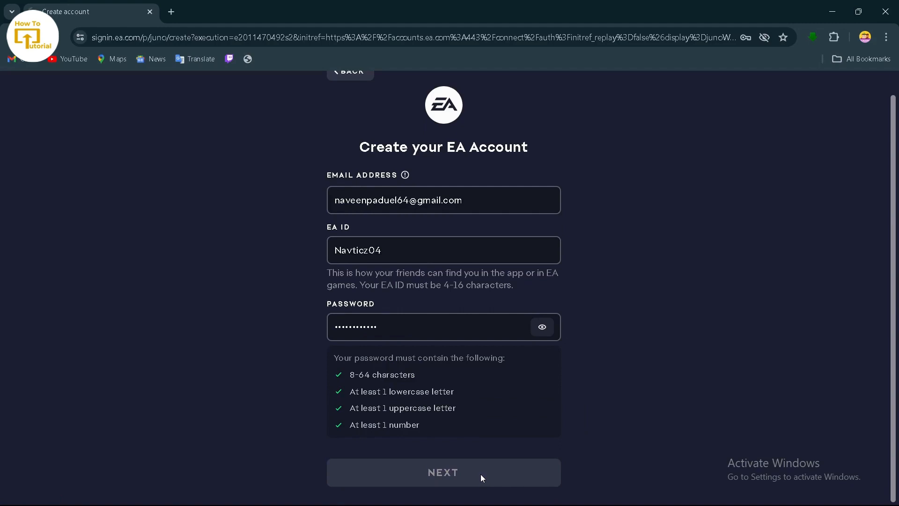
{"action": "left_click", "coordinate": [443, 472]}
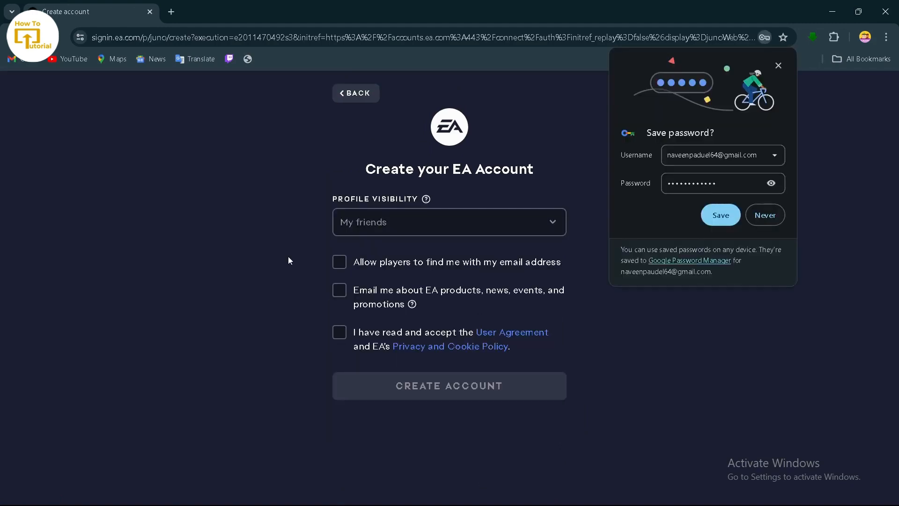
{"action": "mouse_move", "coordinate": [327, 246]}
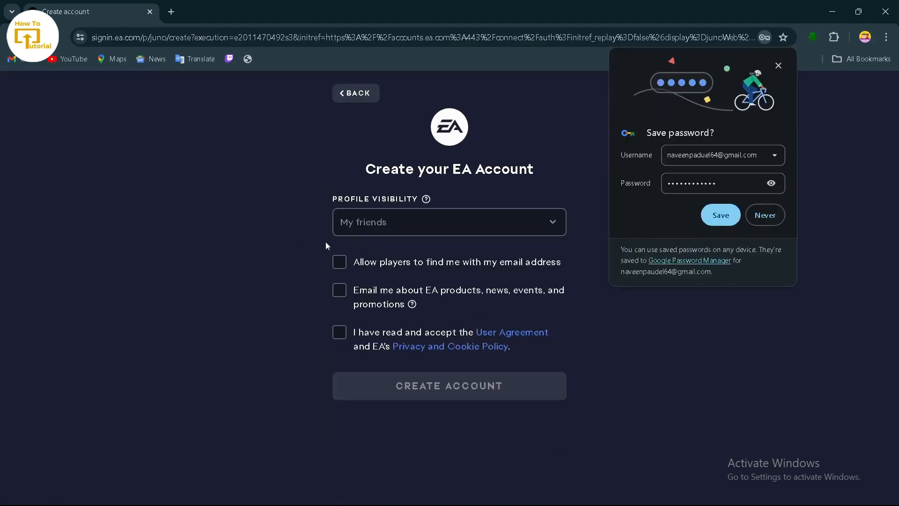
Step: Keep visibility at My friends, accept the agreements and create the account
{"action": "left_click", "coordinate": [448, 222]}
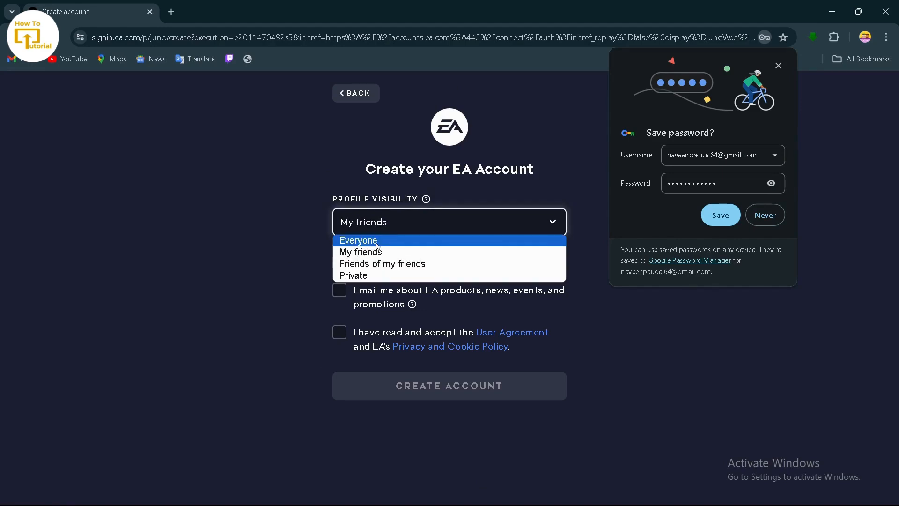
{"action": "mouse_move", "coordinate": [360, 252]}
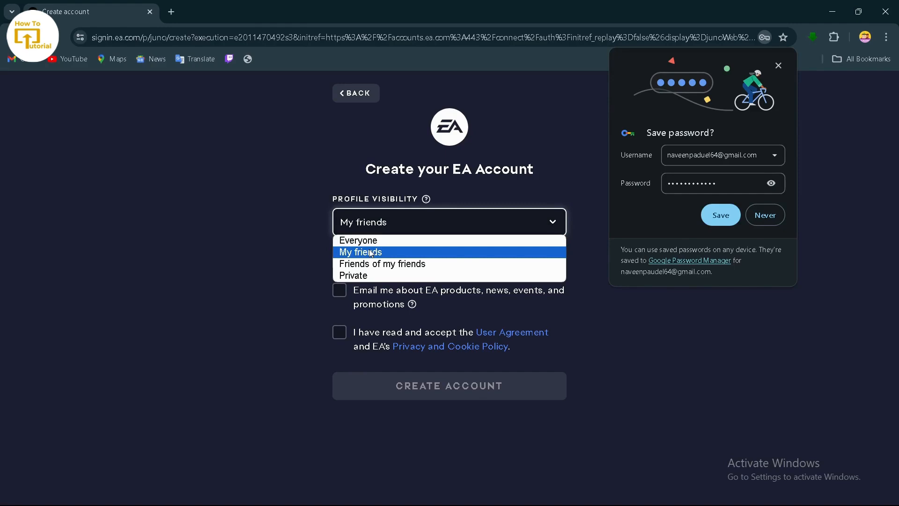
{"action": "mouse_move", "coordinate": [382, 264]}
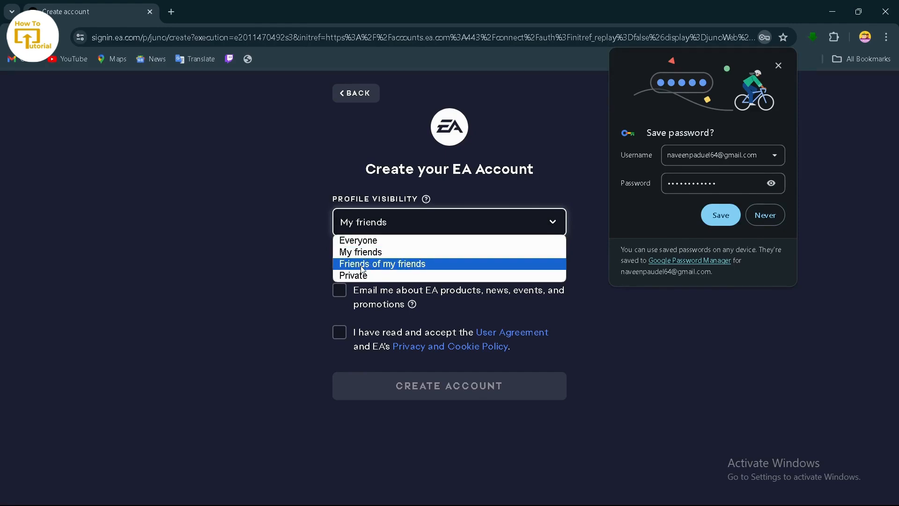
{"action": "mouse_move", "coordinate": [360, 275]}
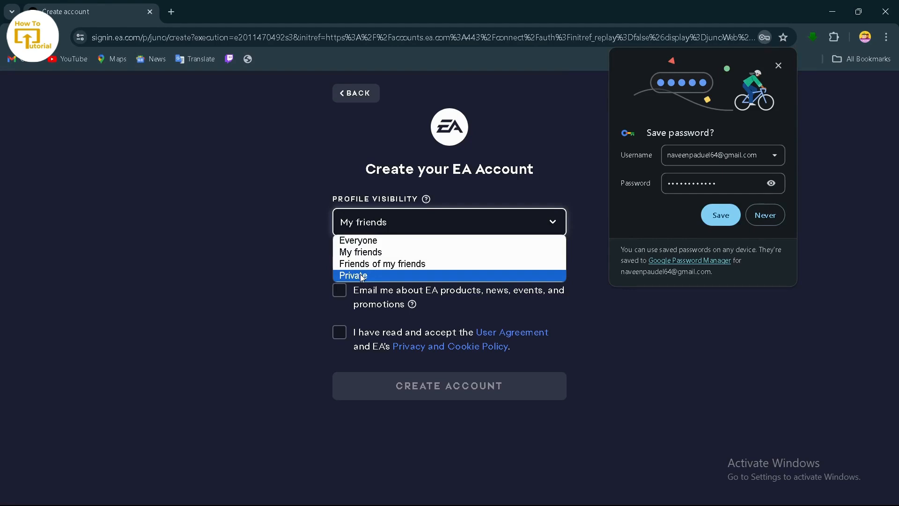
{"action": "mouse_move", "coordinate": [359, 252]}
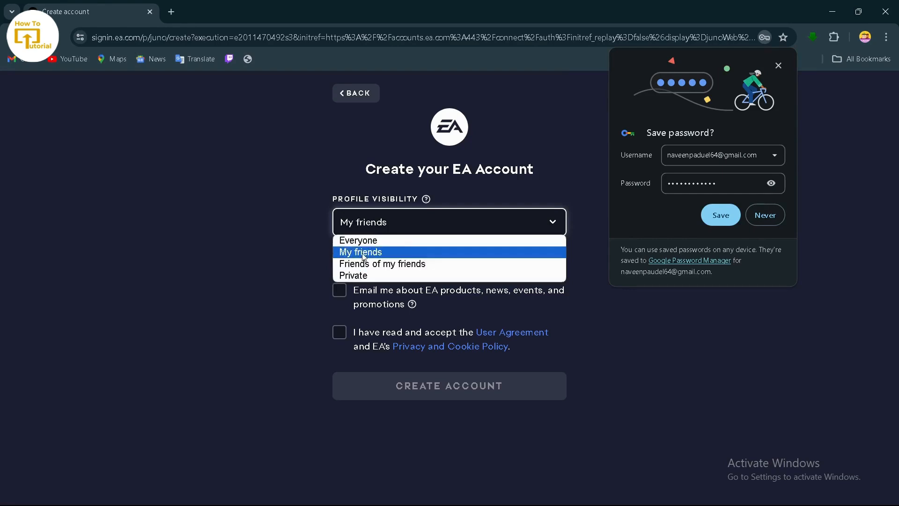
{"action": "left_click", "coordinate": [339, 290]}
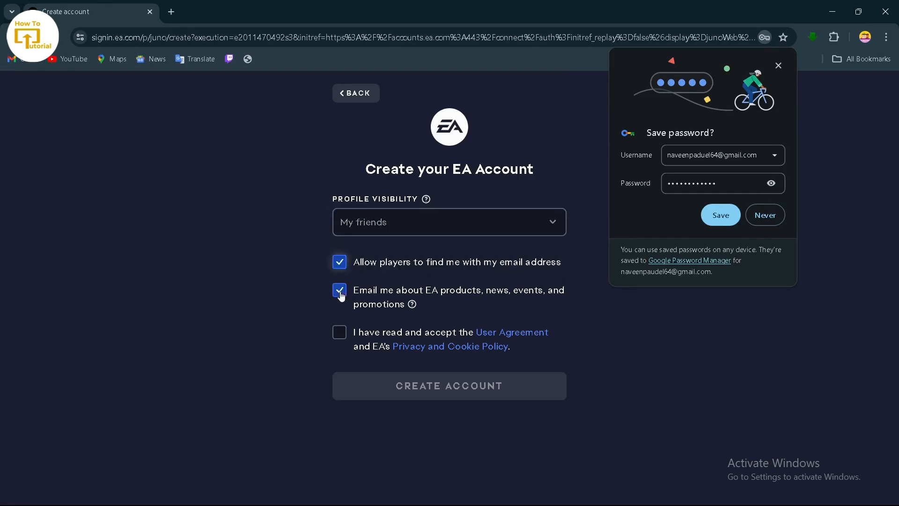
{"action": "left_click", "coordinate": [340, 333]}
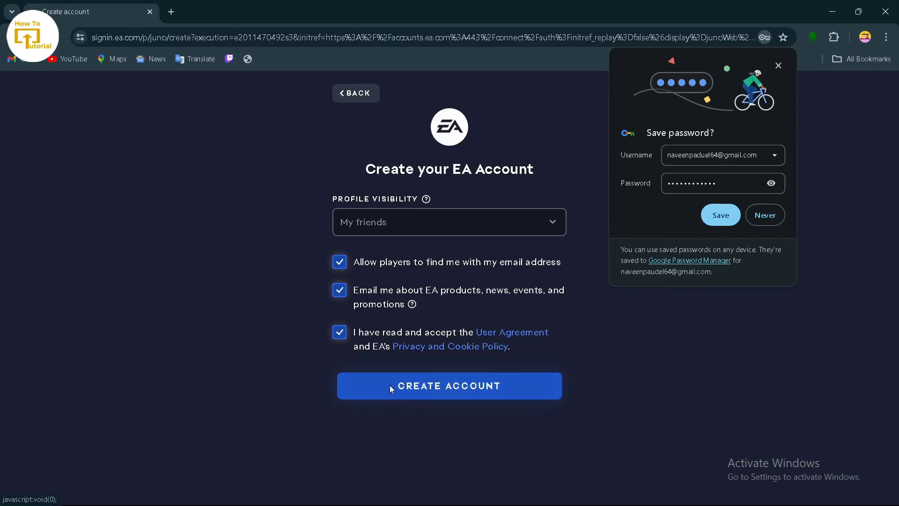
{"action": "left_click", "coordinate": [449, 385]}
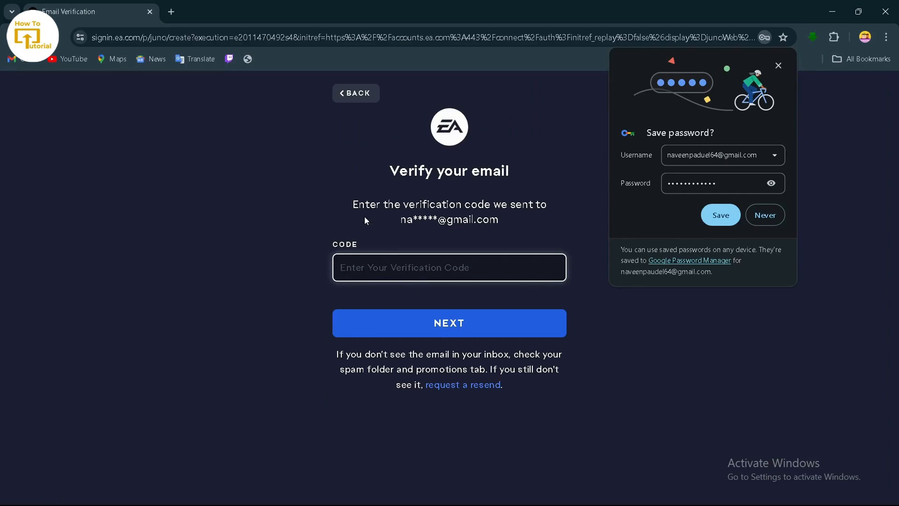
{"action": "mouse_move", "coordinate": [228, 71]}
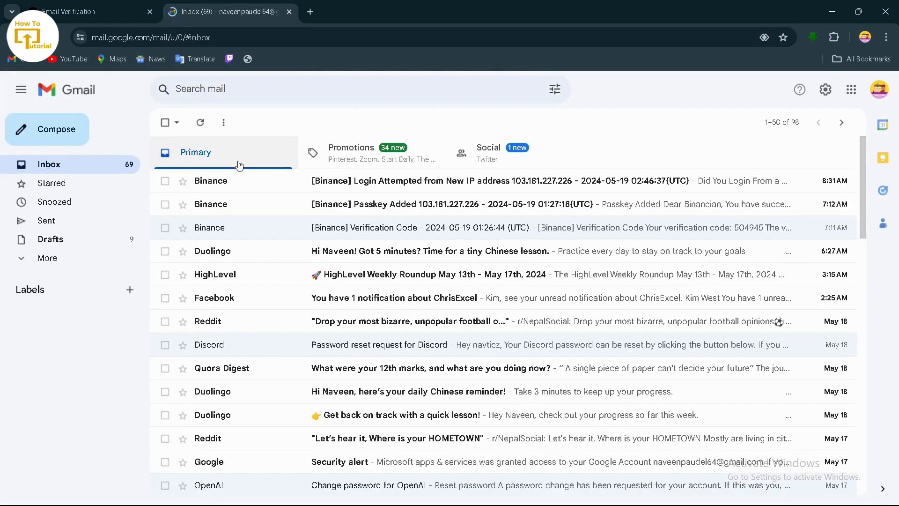
Step: Switch tabs to check Gmail for the EA verification email
{"action": "left_click", "coordinate": [86, 12]}
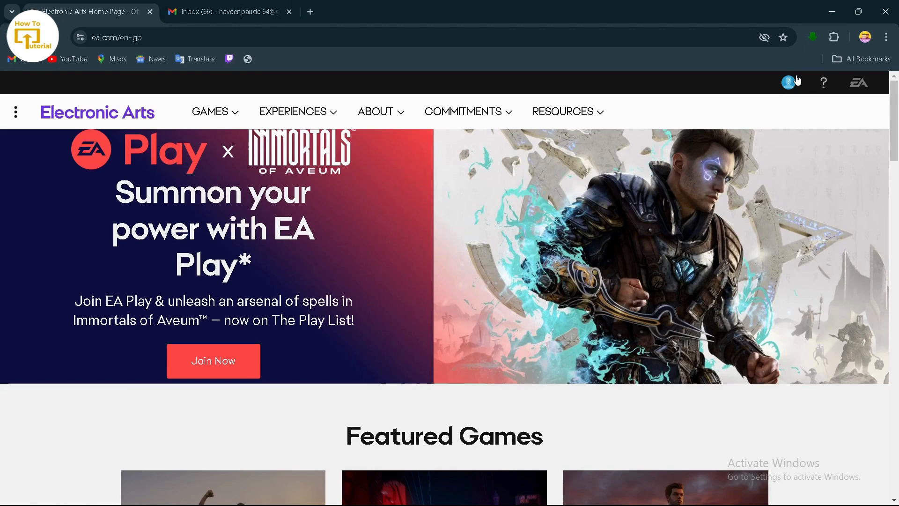
Step: Confirm sign-in via the profile avatar menu and scroll down to Featured Games
{"action": "left_click", "coordinate": [791, 82]}
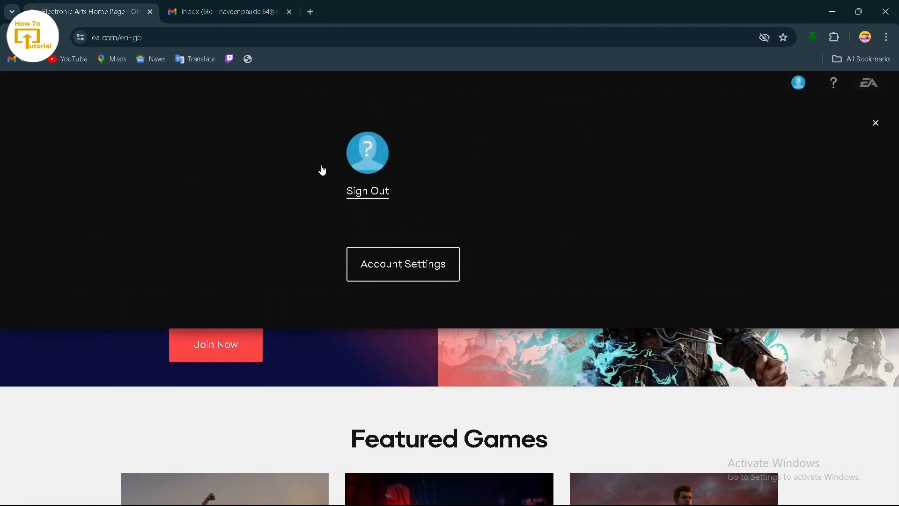
{"action": "mouse_move", "coordinate": [450, 407]}
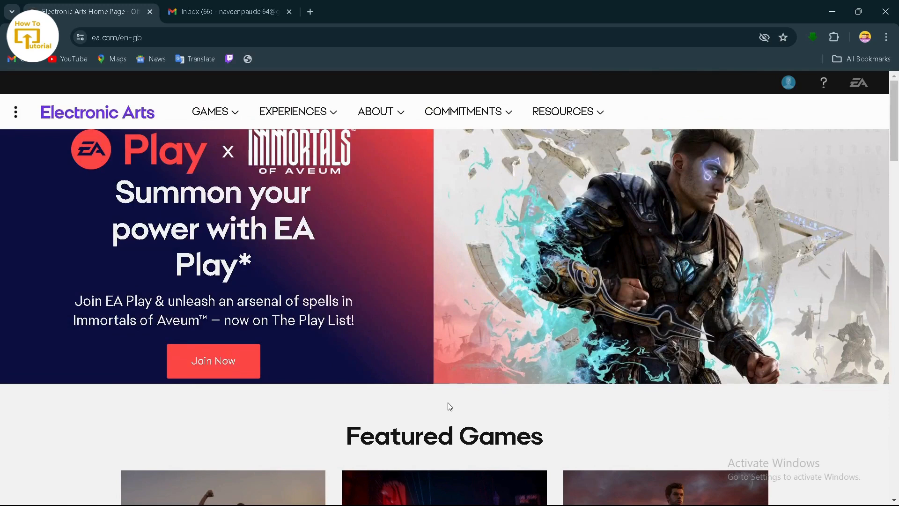
{"action": "mouse_move", "coordinate": [341, 422]}
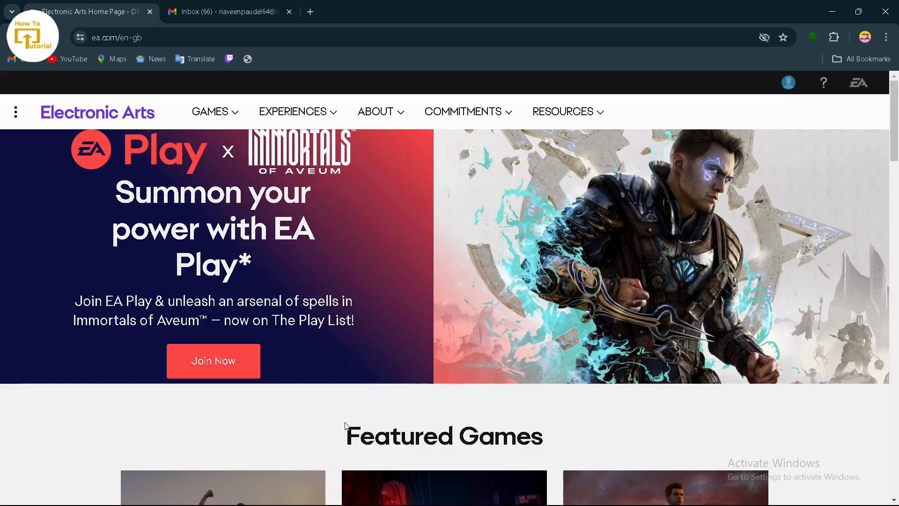
{"action": "scroll", "scroll_direction": "down", "scroll_amount": 3}
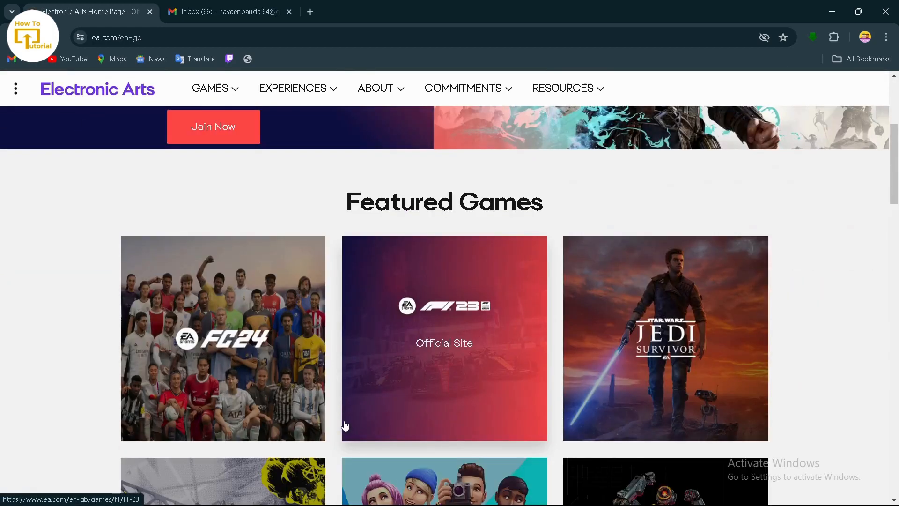
{"action": "scroll", "scroll_direction": "down", "scroll_amount": 3}
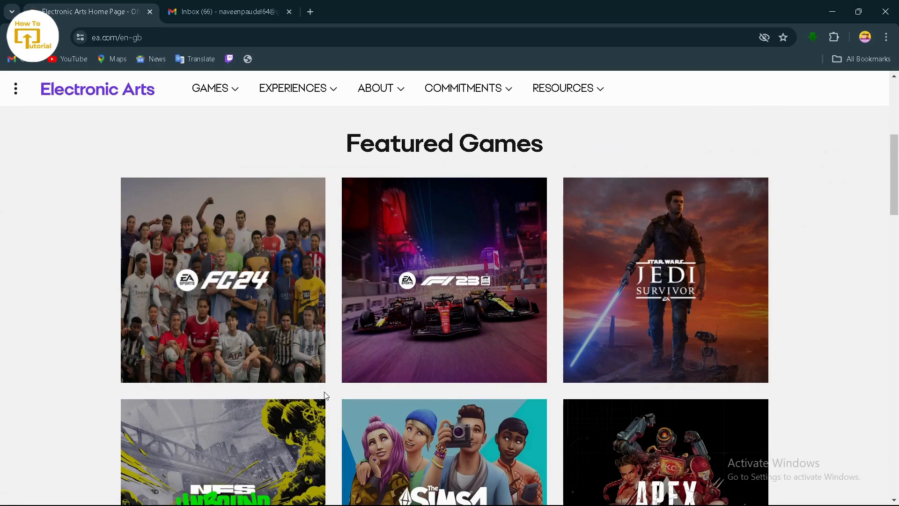